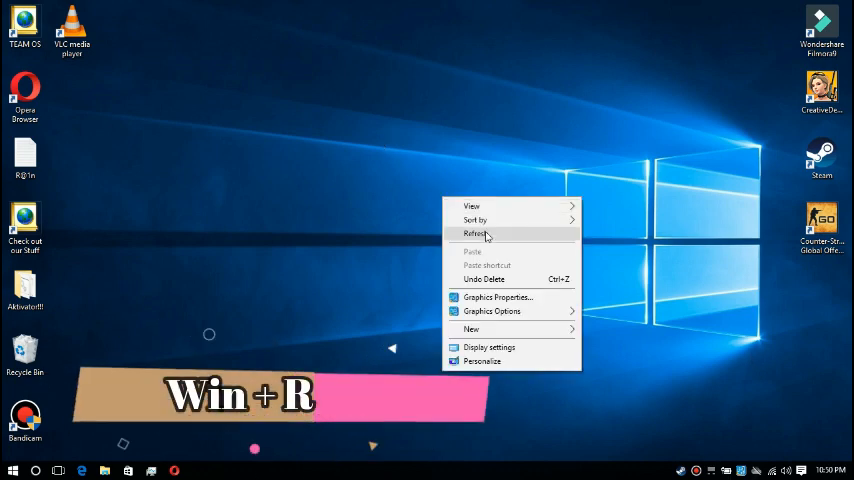
Step: Launch the Registry Editor by running regedit from the Run dialog
click(476, 232)
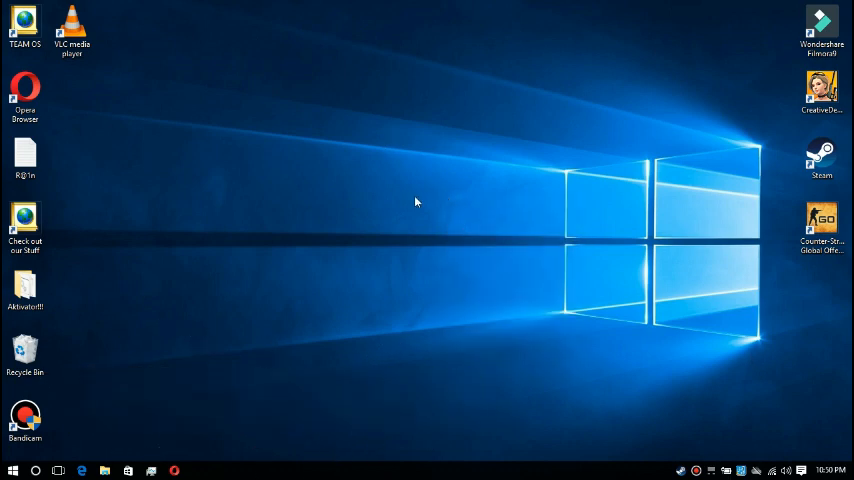
text(regedit)
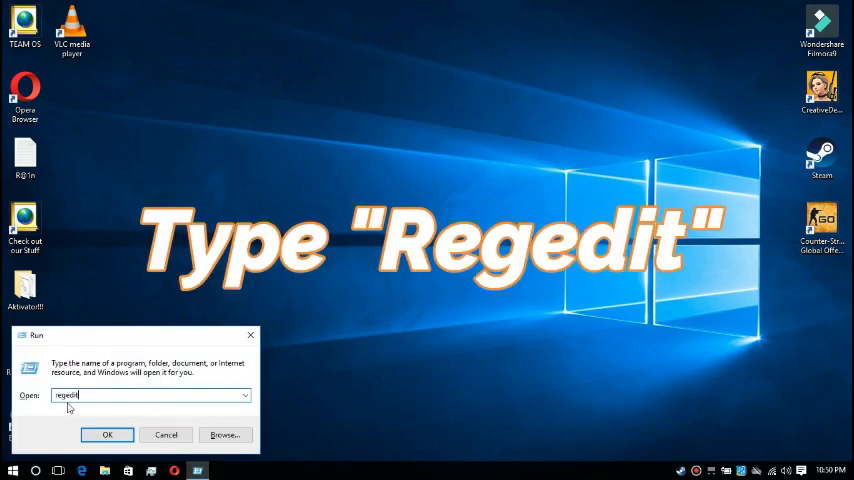
click(108, 436)
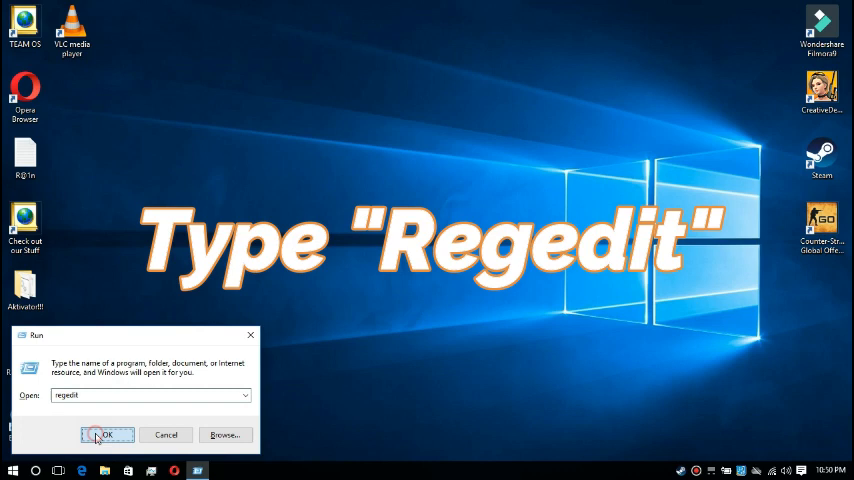
Step: Navigate to HKEY_LOCAL_MACHINE\SYSTEM\CurrentControlSet\Control\GraphicsDrivers in the registry tree
click(108, 436)
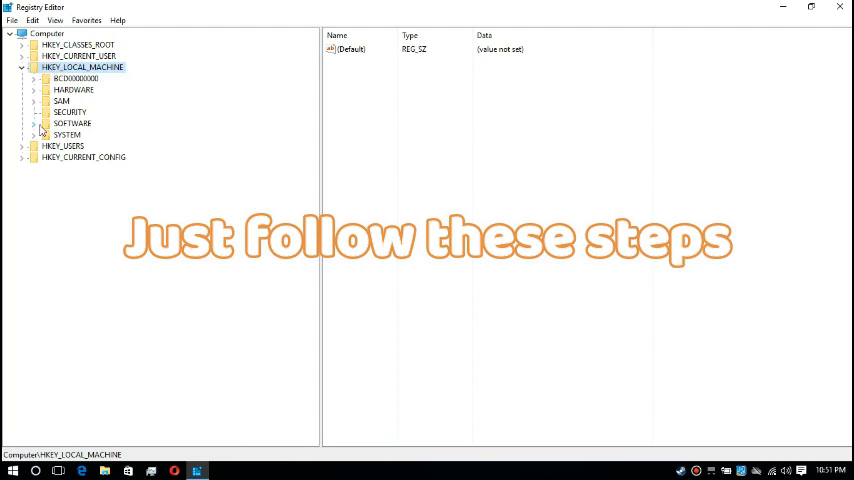
click(32, 134)
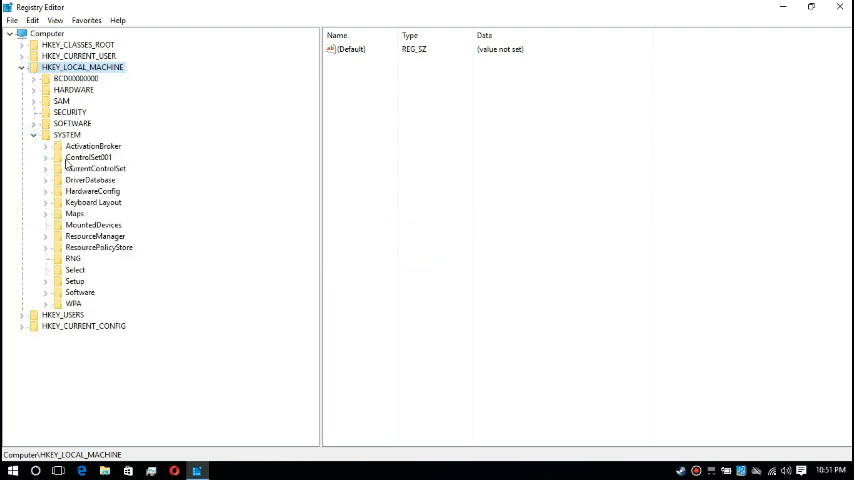
click(44, 156)
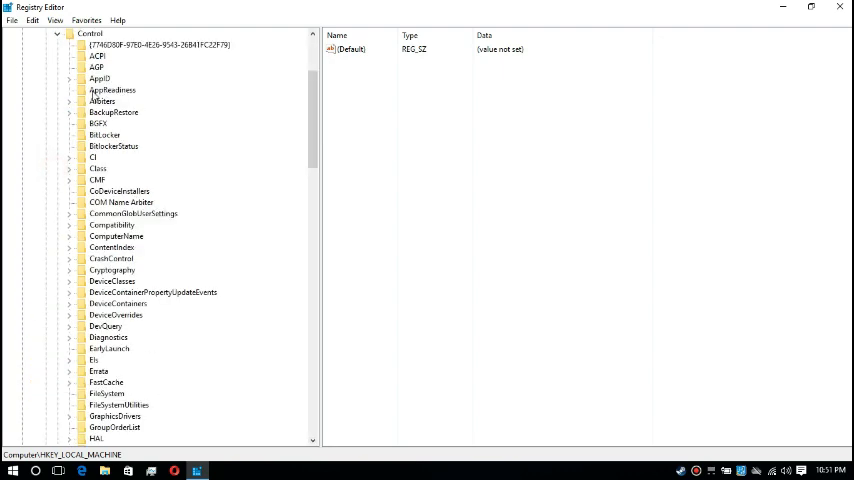
scroll(down, 3)
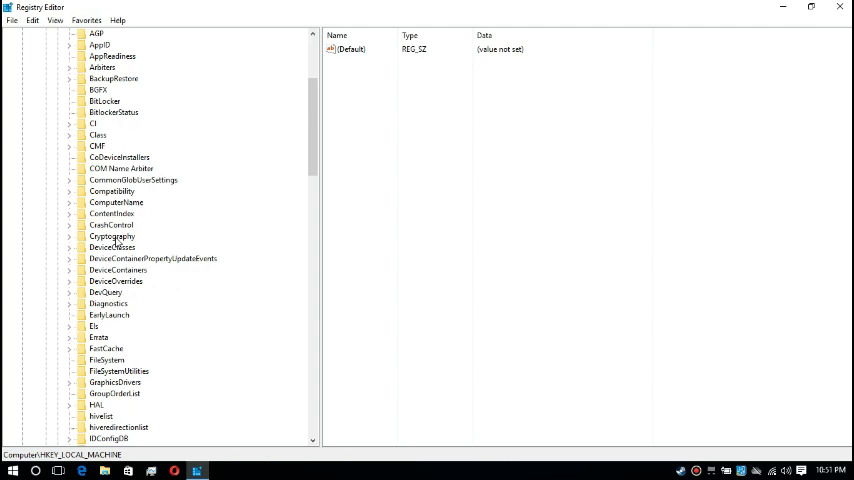
scroll(down, 3)
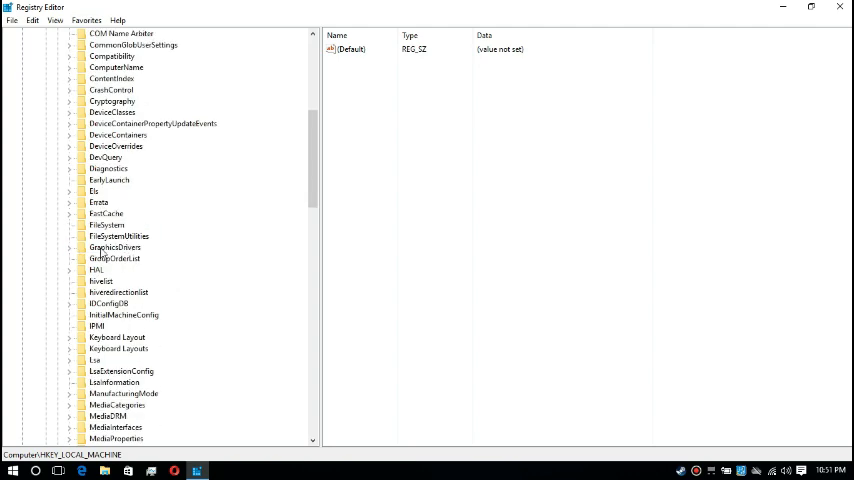
click(114, 246)
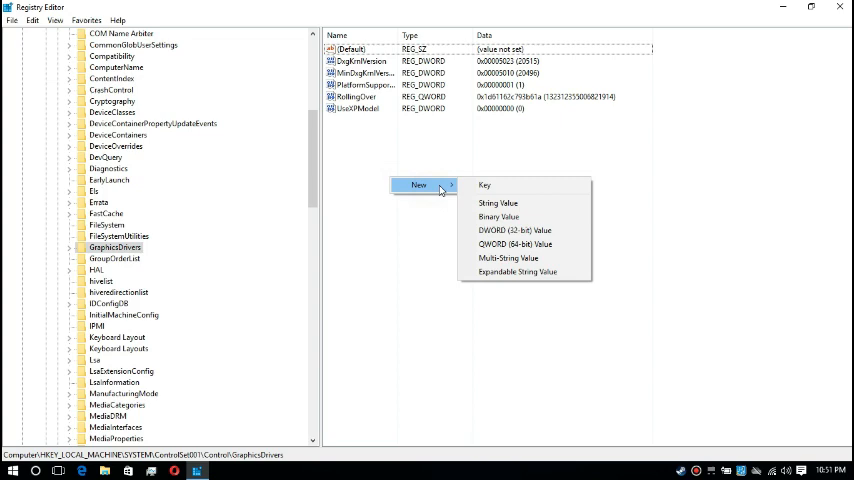
mouse_move(516, 244)
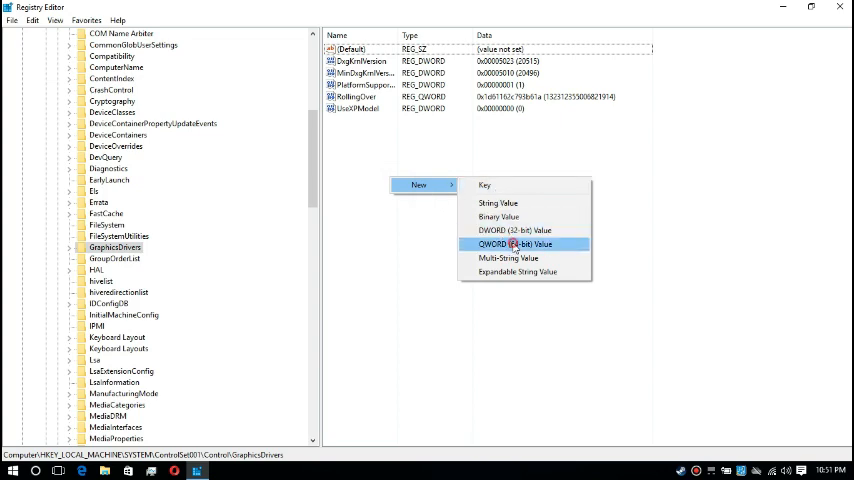
Step: Create a 64-bit QWORD value TdrDelay under GraphicsDrivers with data 8
click(518, 244)
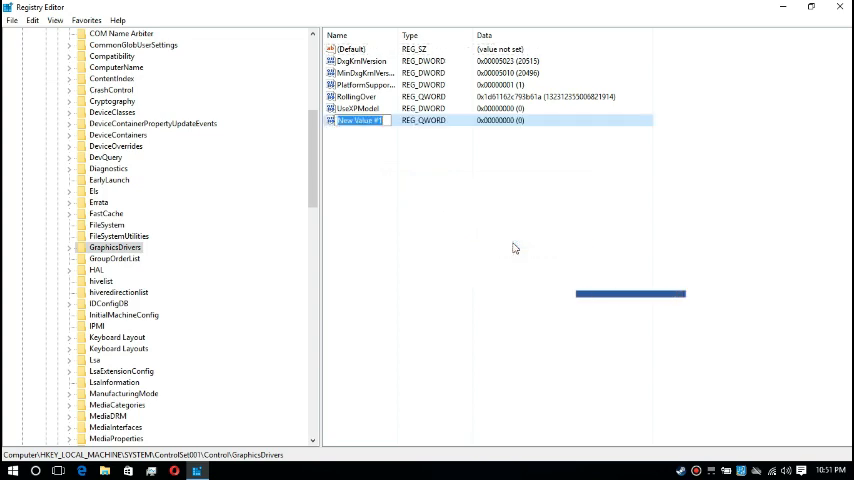
text(TdrDelay)
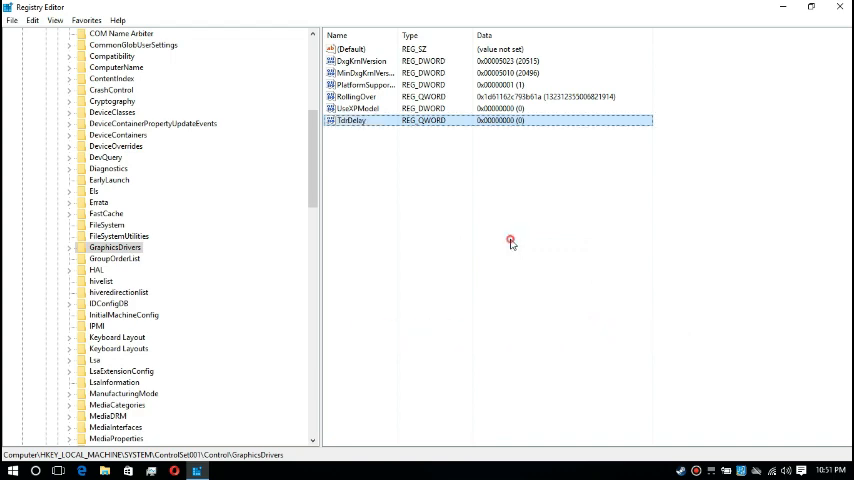
double_click(352, 120)
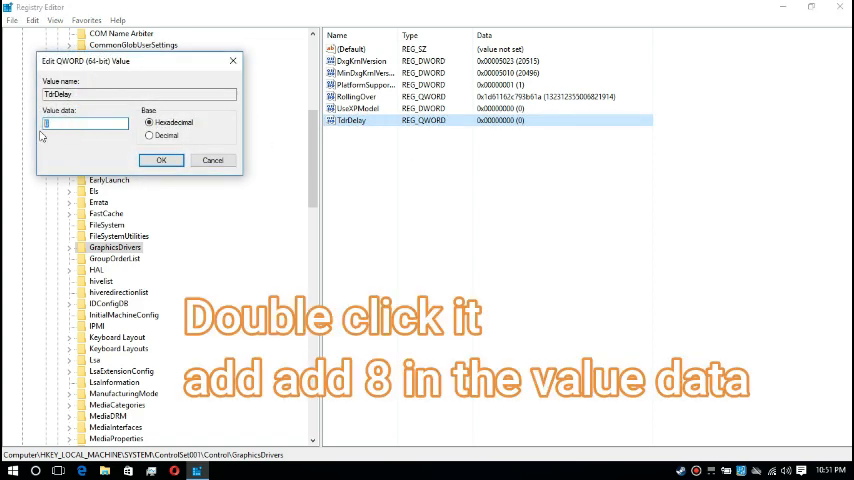
text(8)
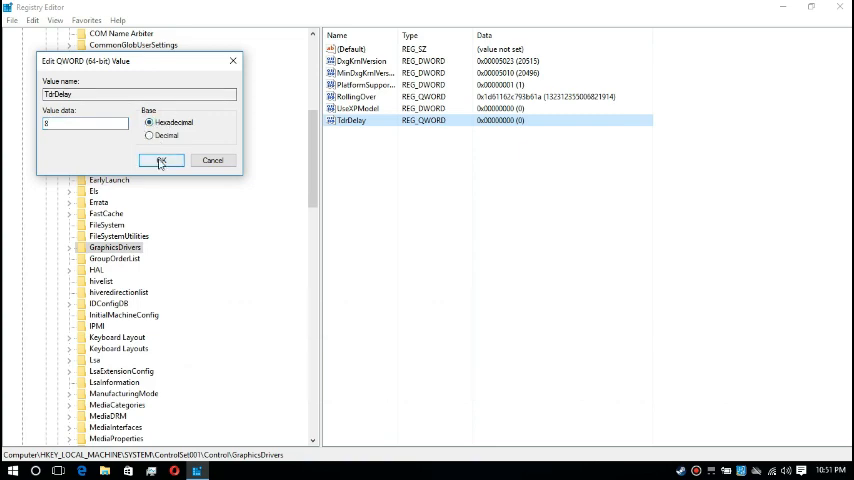
click(160, 160)
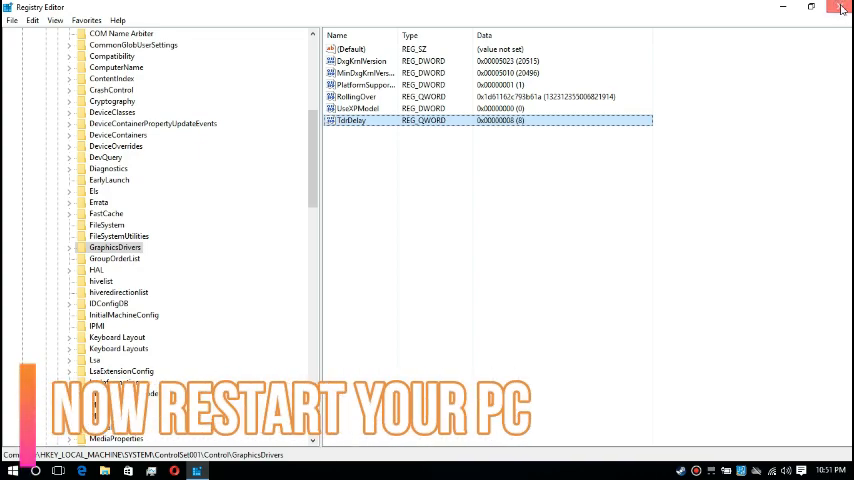
Step: Leave the registry and reach the Balanced plan's settings page in Power Options
click(840, 12)
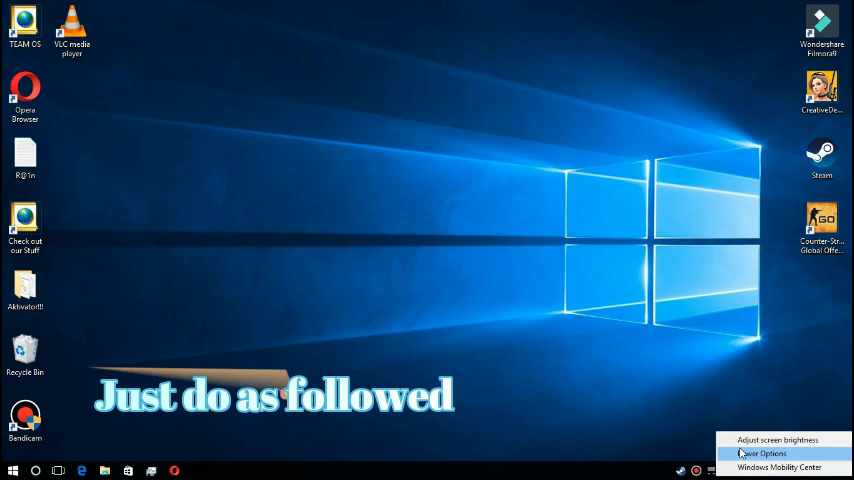
click(762, 448)
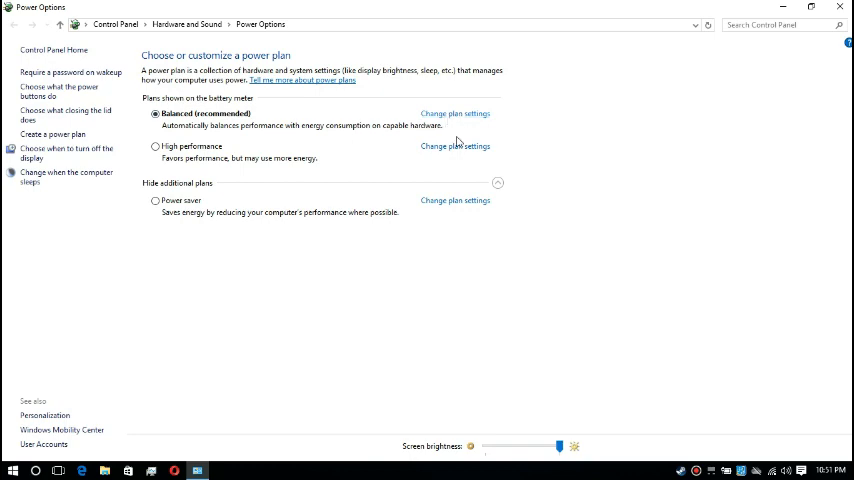
click(456, 112)
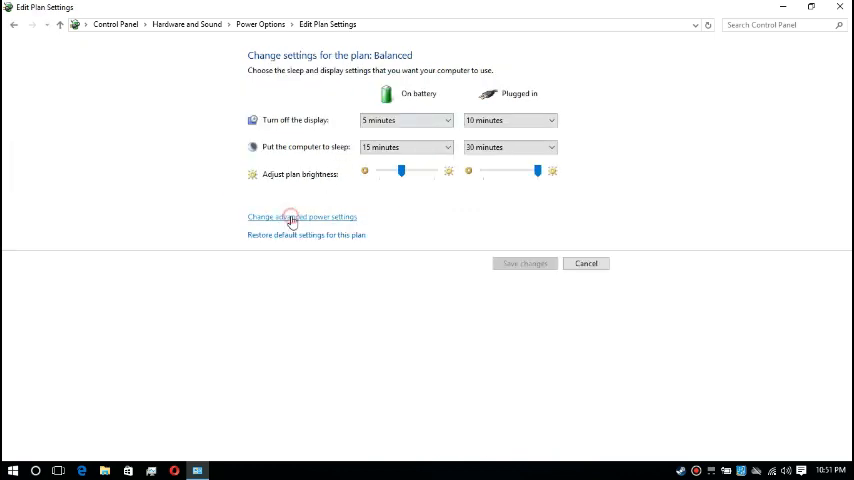
Step: Review the Intel(R) Graphics Power Plan entry in the Balanced plan's advanced settings
click(300, 216)
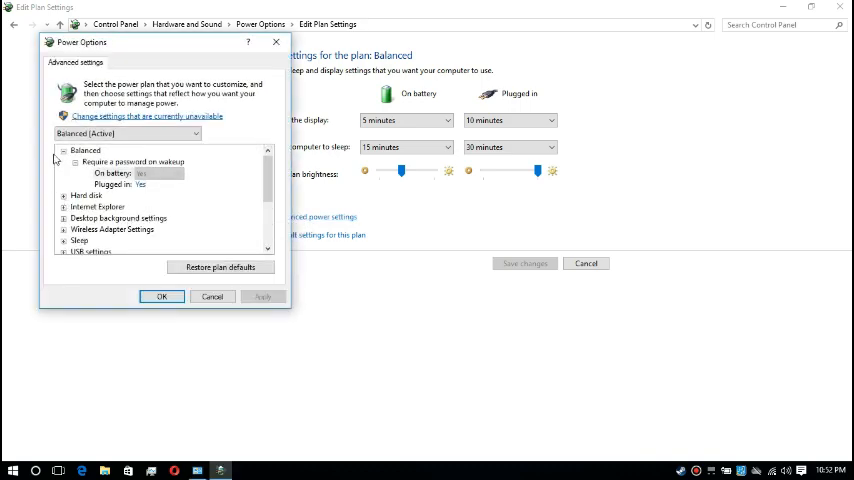
scroll(down, 3)
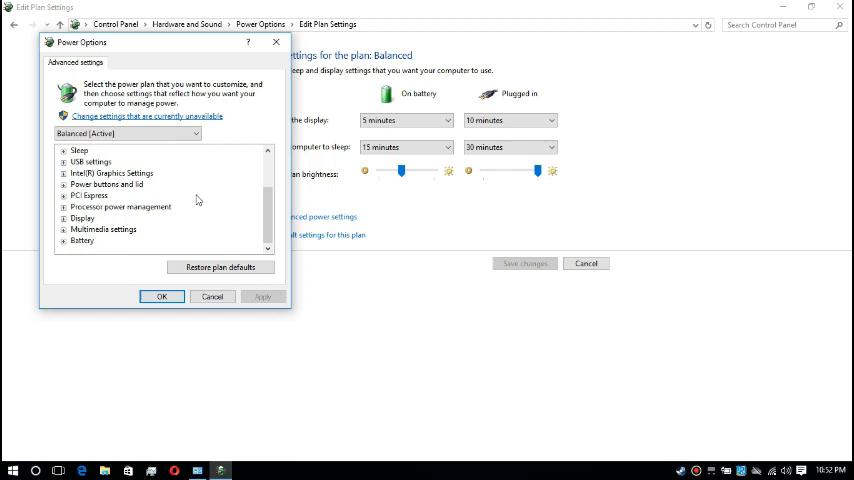
click(64, 172)
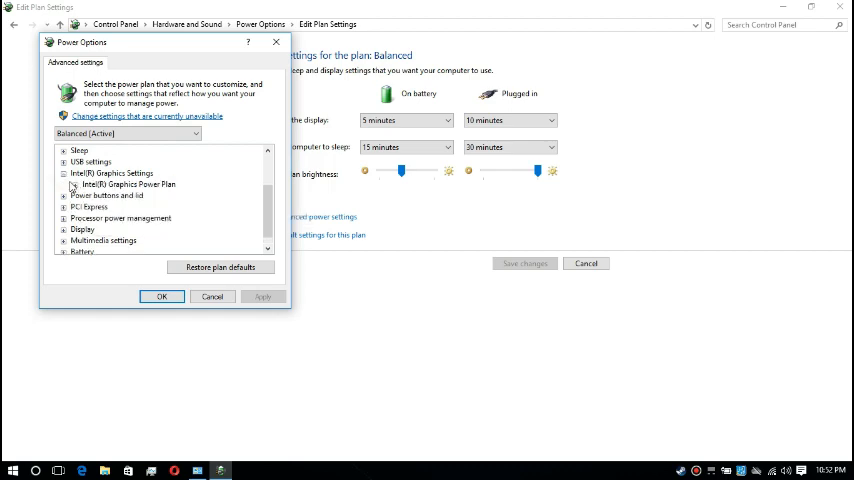
click(216, 196)
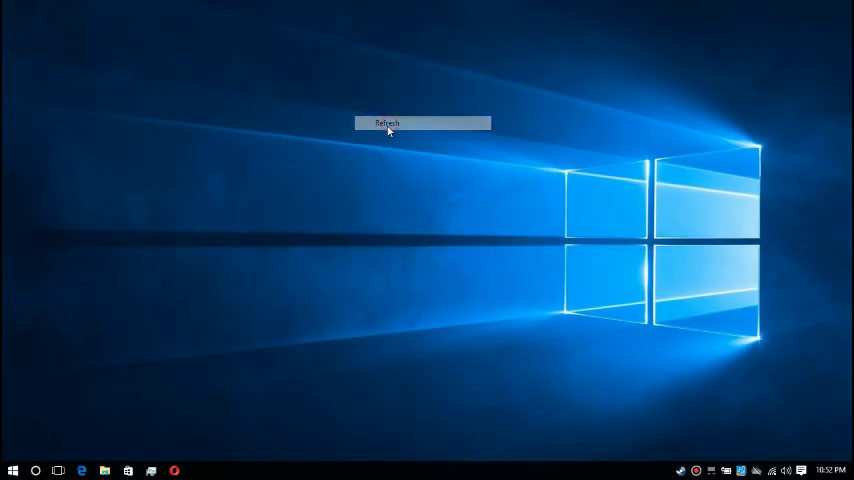
Step: Refresh the desktop so its icons reappear
click(390, 128)
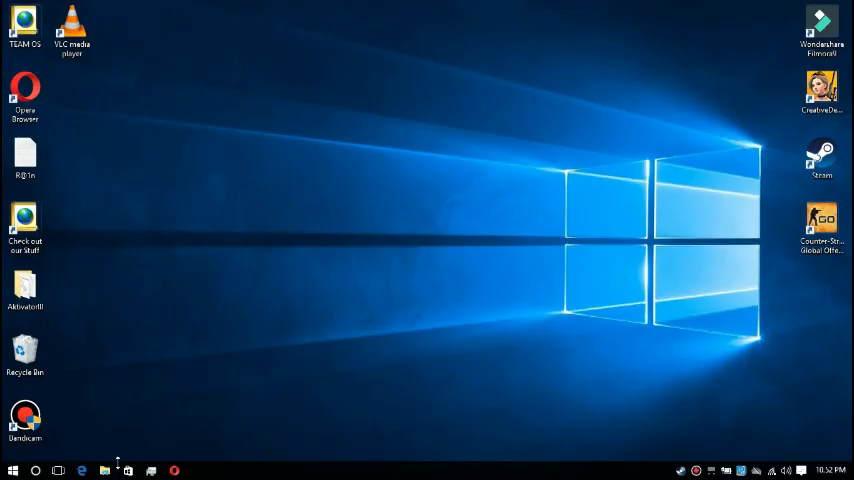
Step: Bring up the System properties page for This PC from File Explorer
click(96, 468)
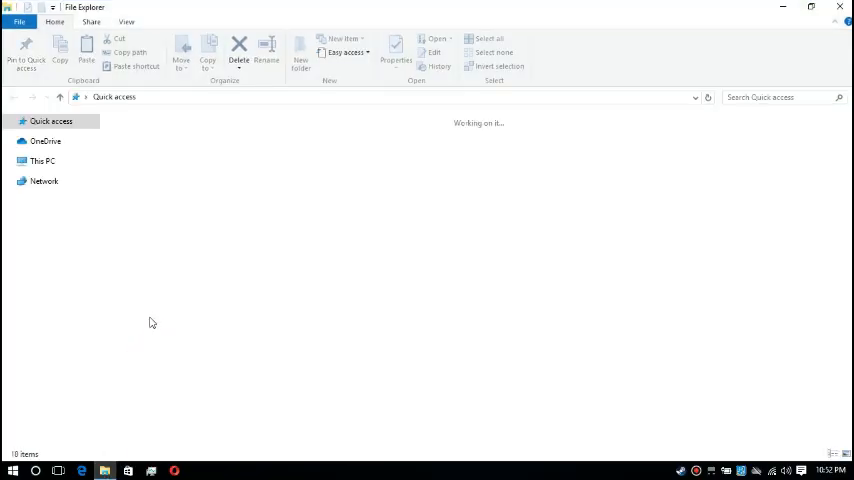
click(44, 160)
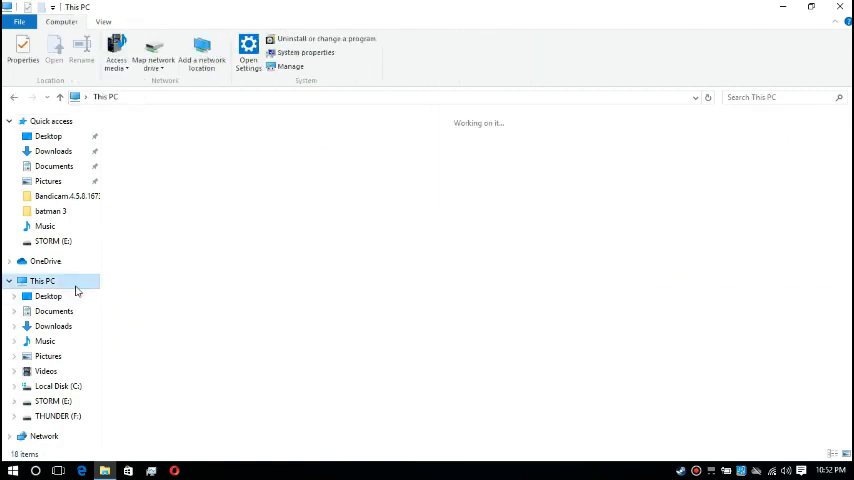
right_click(42, 280)
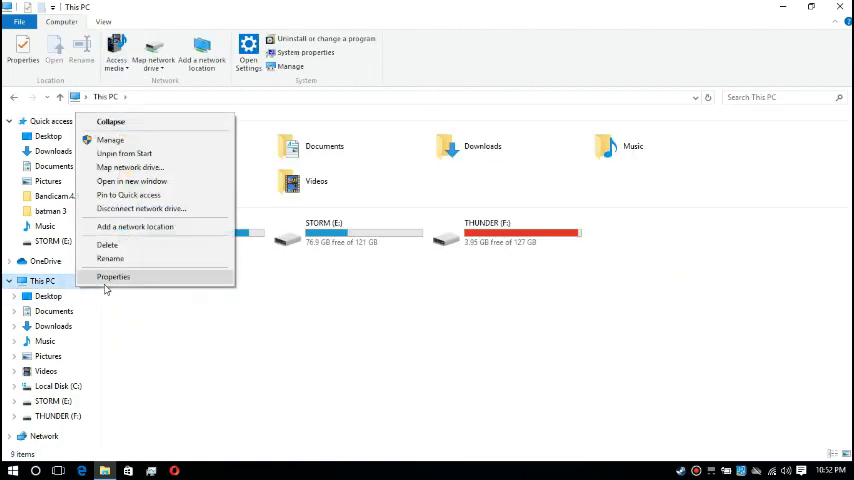
click(112, 276)
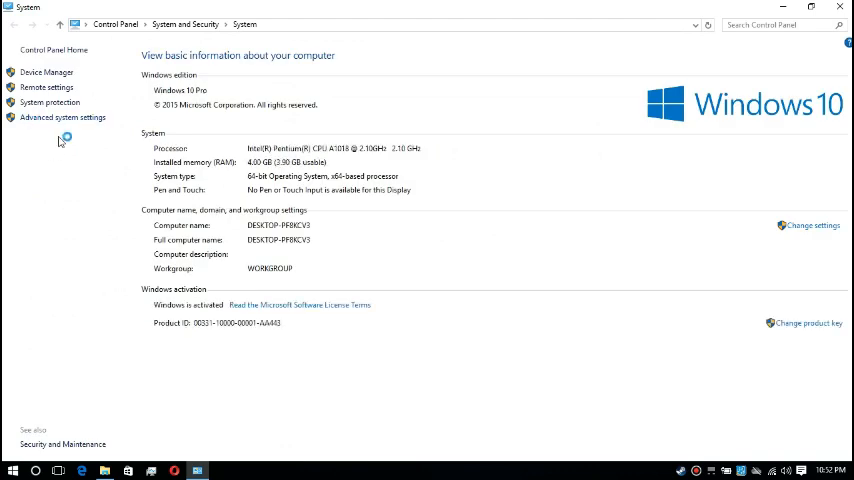
Step: Set visual effects to 'Adjust for best performance' in the advanced performance options and close System
click(62, 116)
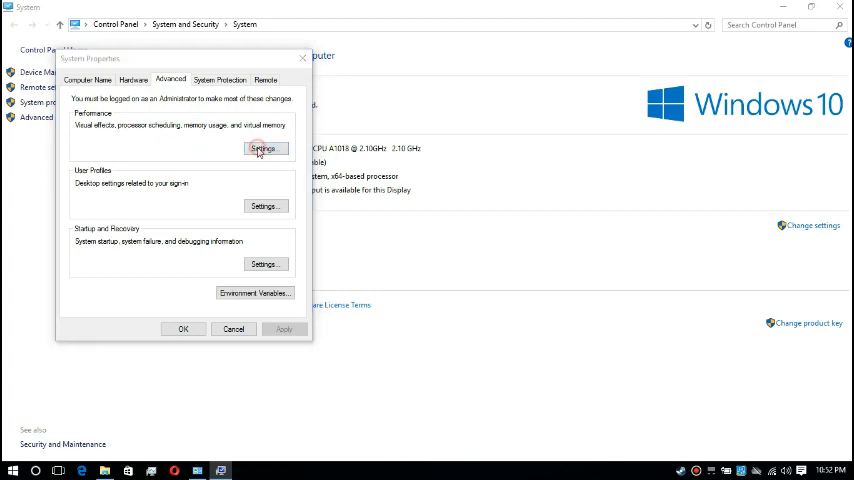
click(264, 148)
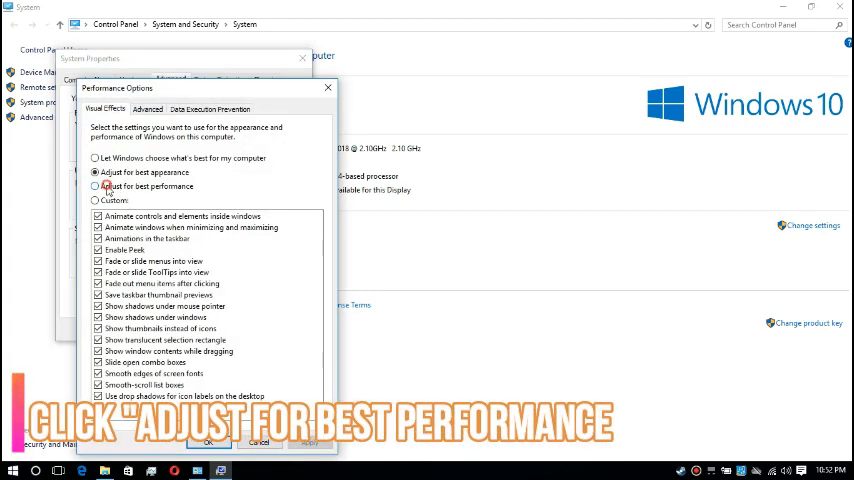
click(96, 186)
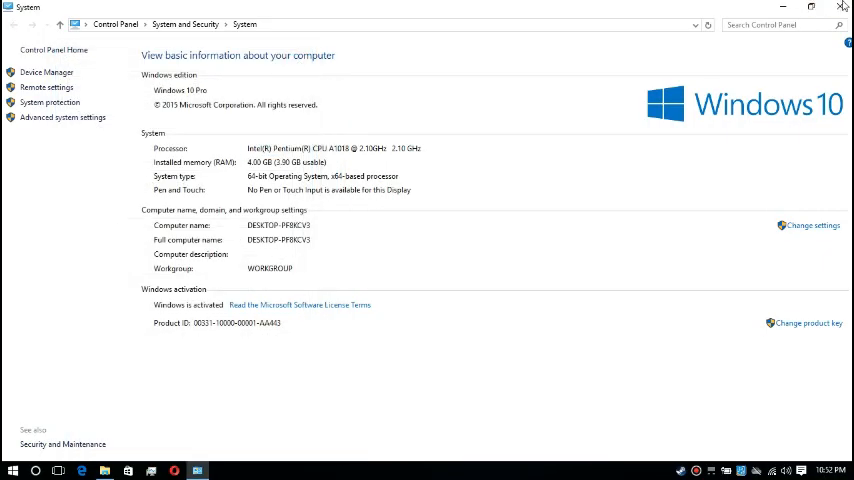
click(844, 6)
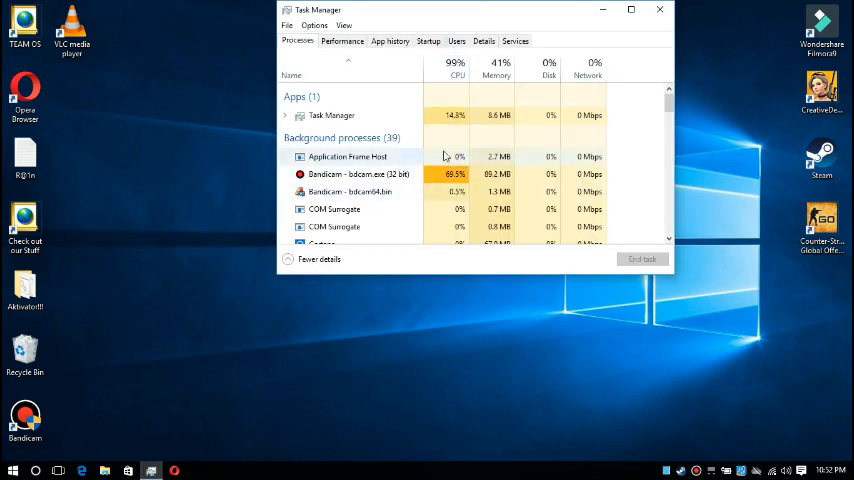
Step: Locate the Bandicam process, jump to bandicam.exe in Details and end the task
click(360, 174)
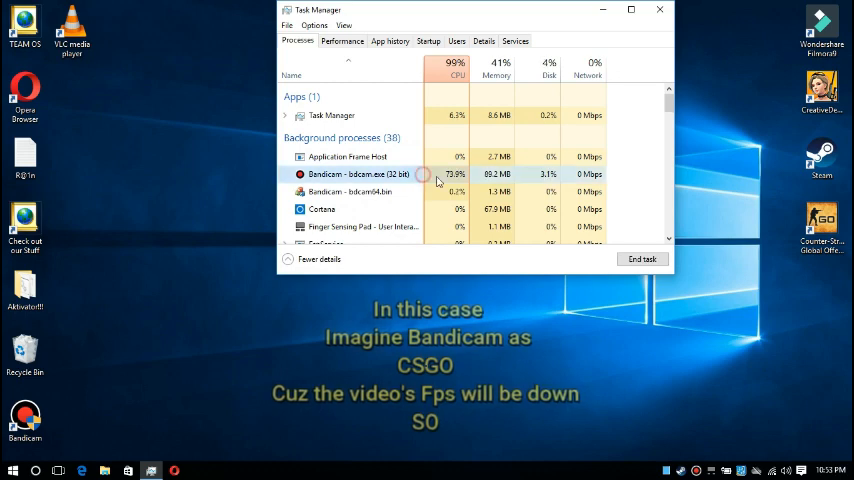
right_click(358, 174)
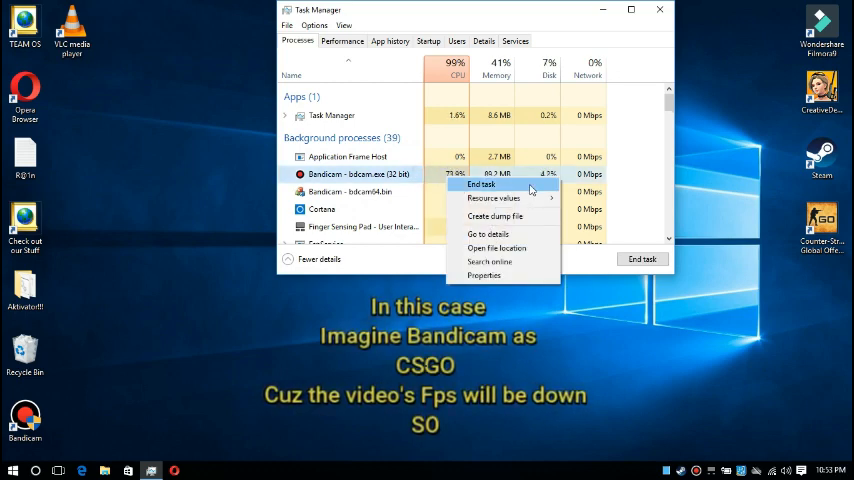
mouse_move(488, 234)
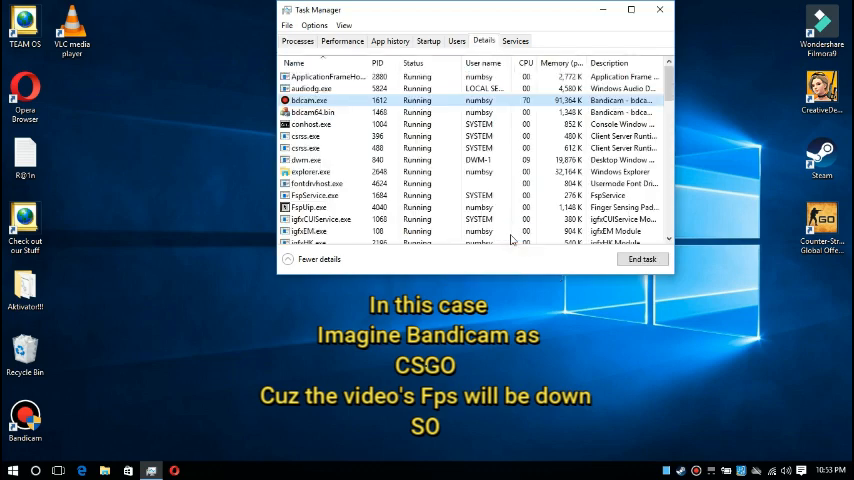
right_click(320, 100)
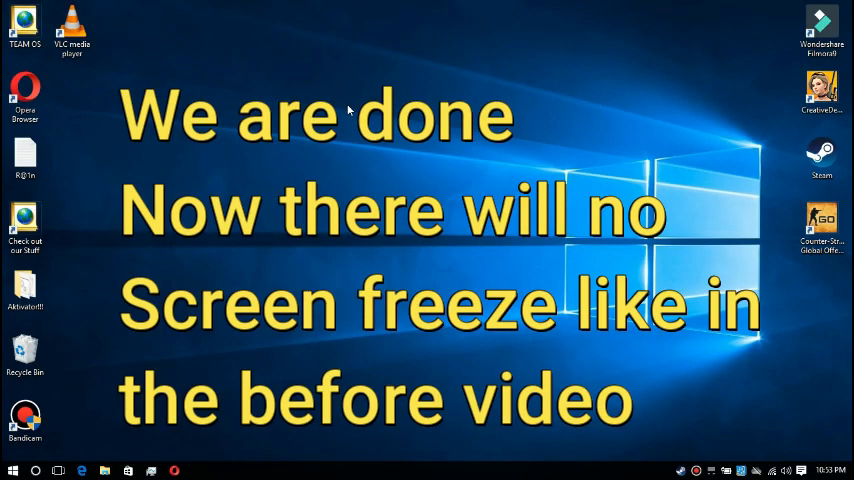
mouse_move(332, 238)
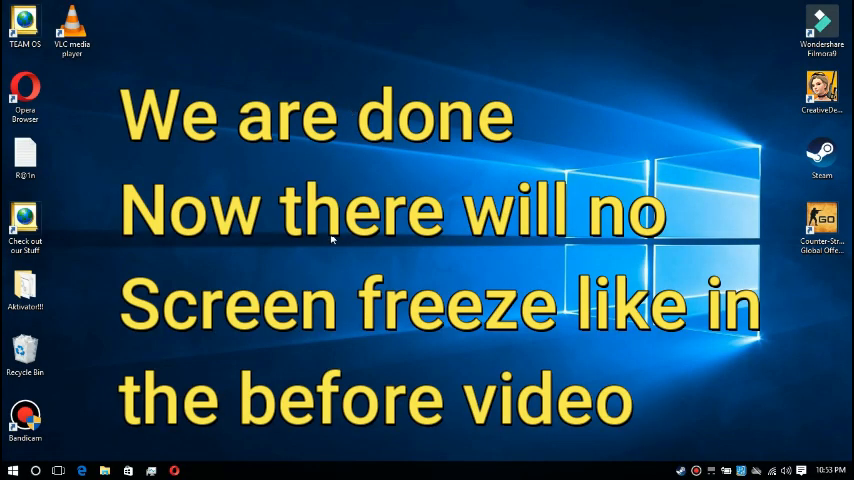